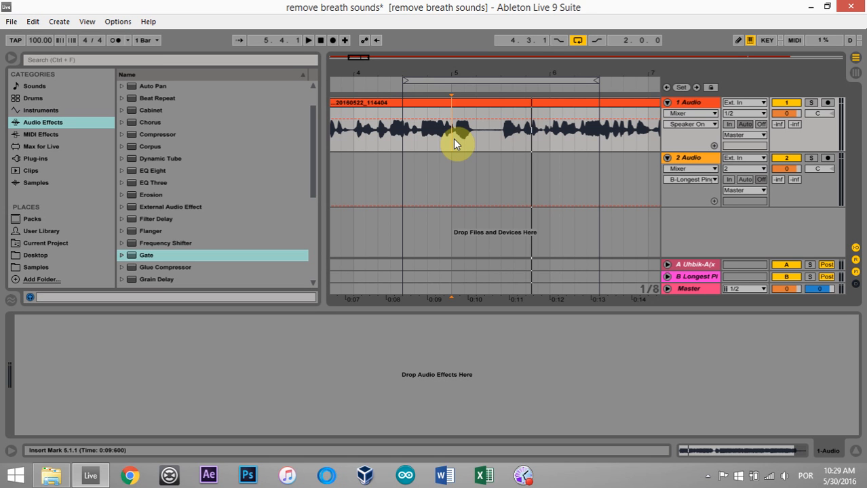
pyautogui.moveTo(409, 142)
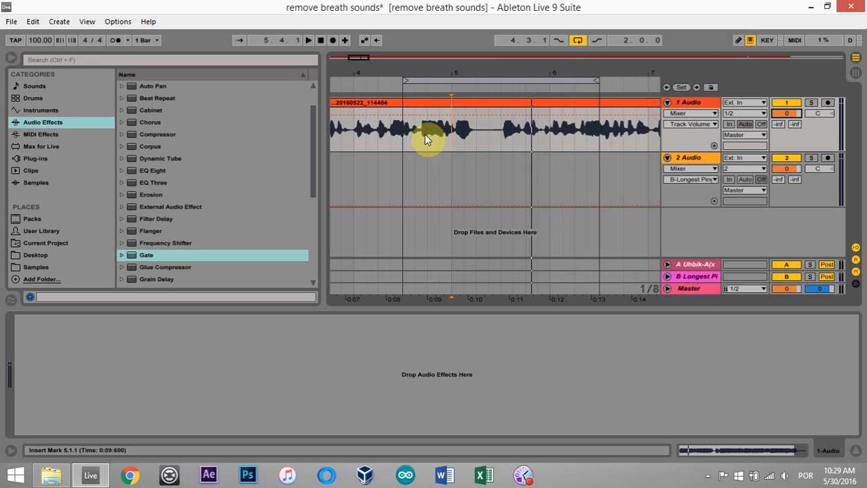
pyautogui.moveTo(517, 151)
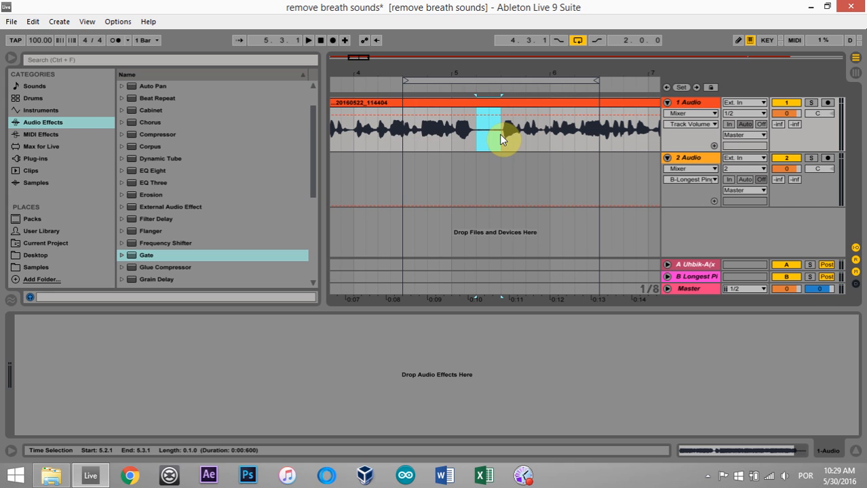
# Step: Load the Gate audio effect onto the 1 Audio vocal track
pyautogui.click(404, 129)
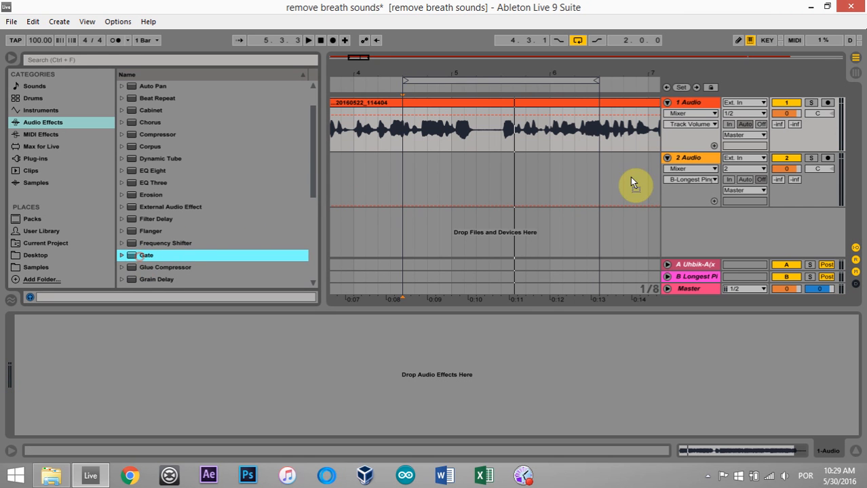
pyautogui.doubleClick(146, 255)
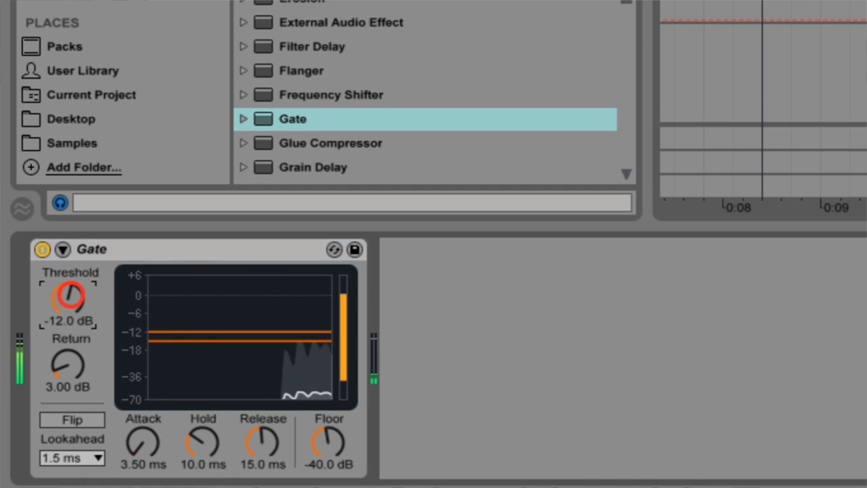
# Step: Bring the Gate threshold down from -12 dB to about -33.6 dB in several pulls
pyautogui.moveTo(67, 298); pyautogui.dragTo(64, 312)
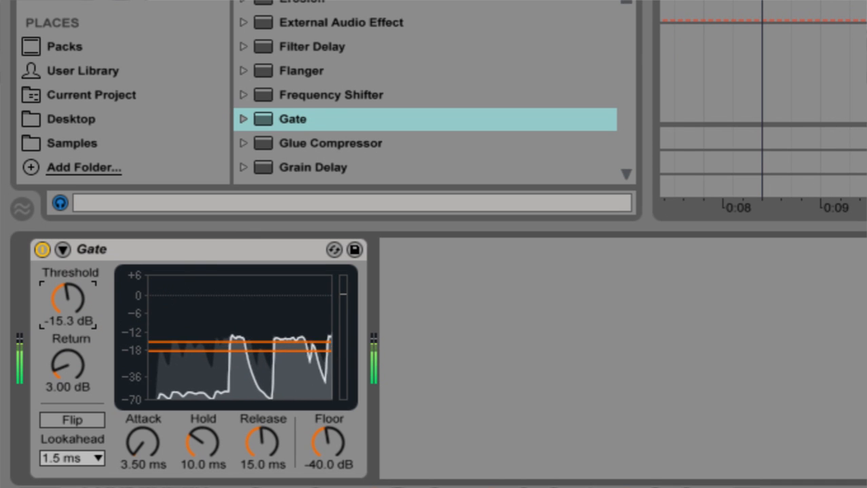
pyautogui.moveTo(61, 301); pyautogui.dragTo(61, 312)
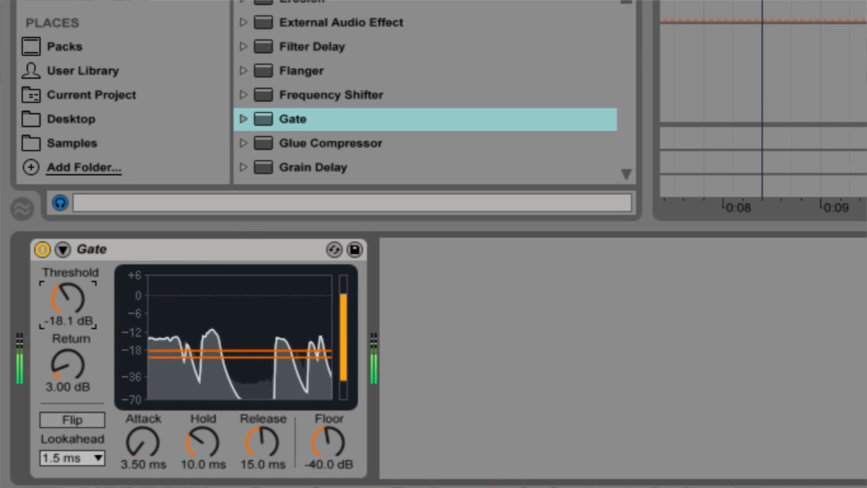
pyautogui.moveTo(60, 299); pyautogui.dragTo(59, 319)
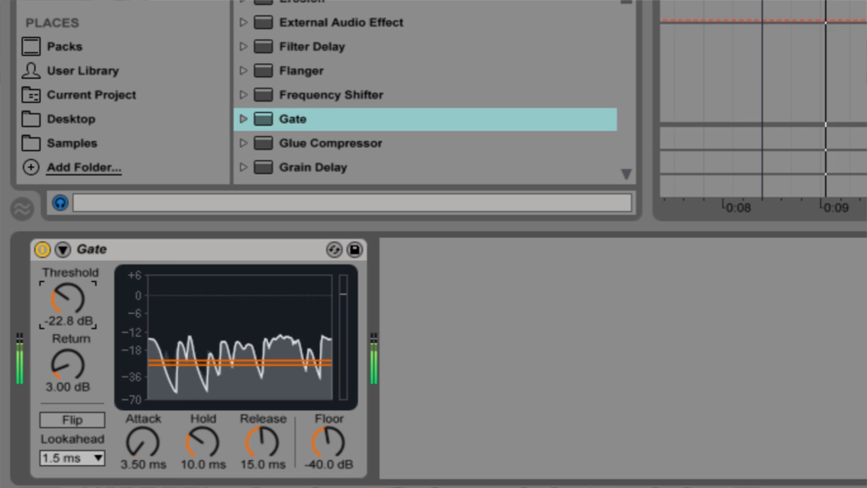
pyautogui.moveTo(70, 301); pyautogui.dragTo(70, 315)
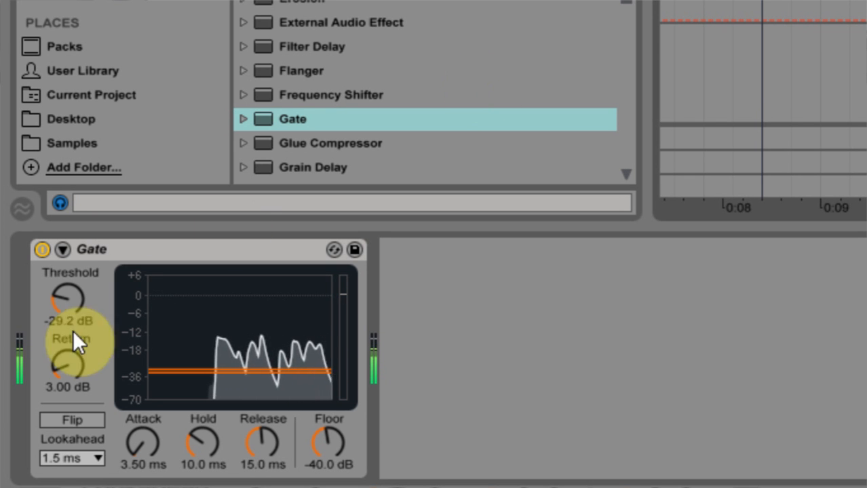
pyautogui.moveTo(68, 298); pyautogui.dragTo(71, 295)
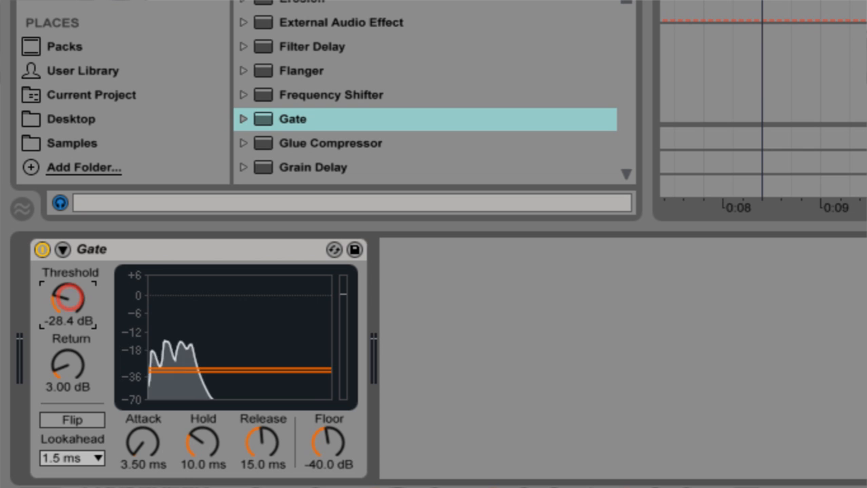
pyautogui.moveTo(69, 301); pyautogui.dragTo(70, 305)
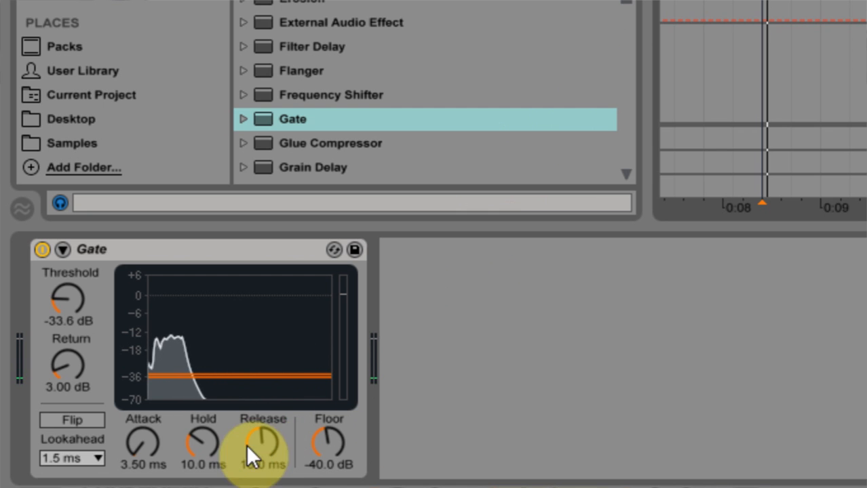
# Step: Lengthen the Gate release to 20.4 ms and raise its floor to -14.9 dB
pyautogui.moveTo(261, 446); pyautogui.dragTo(261, 430)
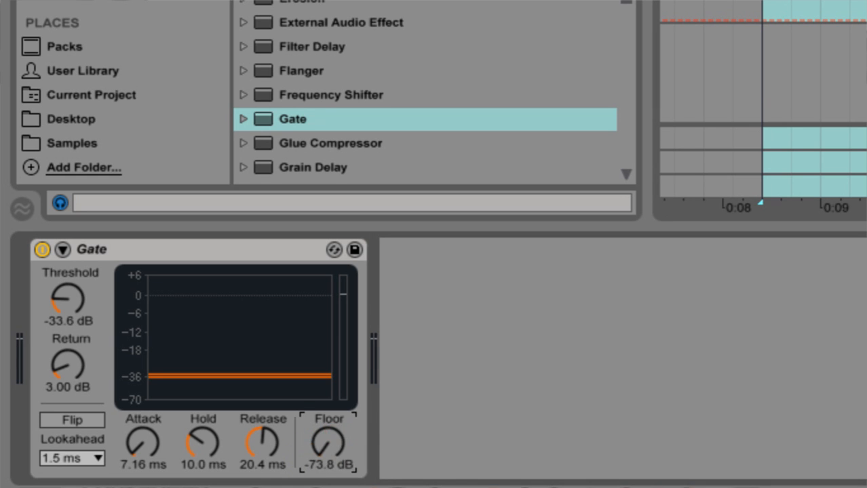
pyautogui.moveTo(328, 444); pyautogui.dragTo(339, 461)
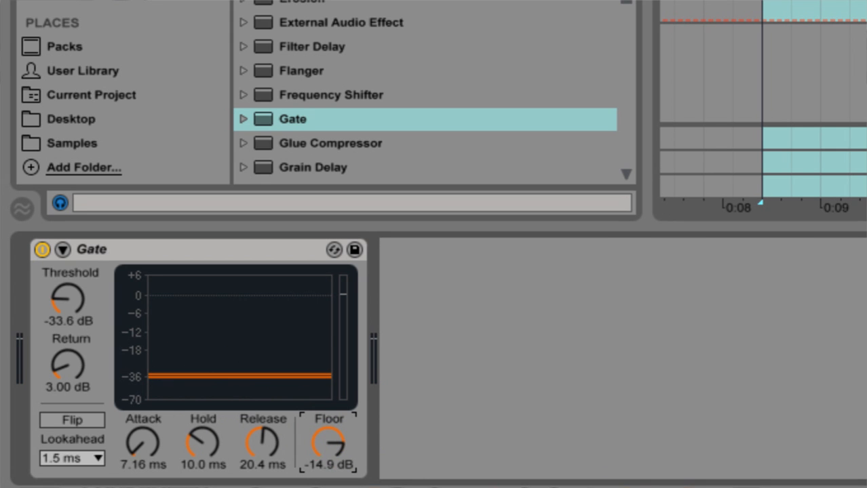
# Step: Lower the Gate floor to -23.2 dB and its threshold to -35.6 dB
pyautogui.moveTo(327, 441); pyautogui.dragTo(328, 461)
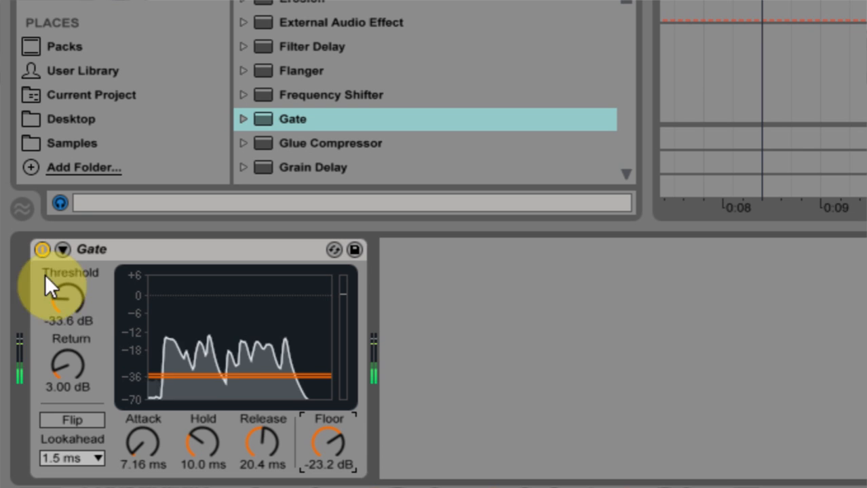
pyautogui.moveTo(64, 298); pyautogui.dragTo(61, 308)
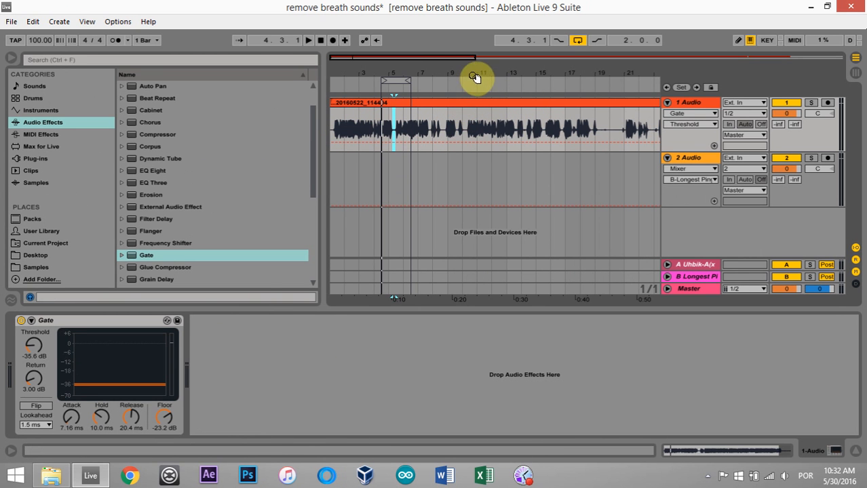
pyautogui.moveTo(466, 77)
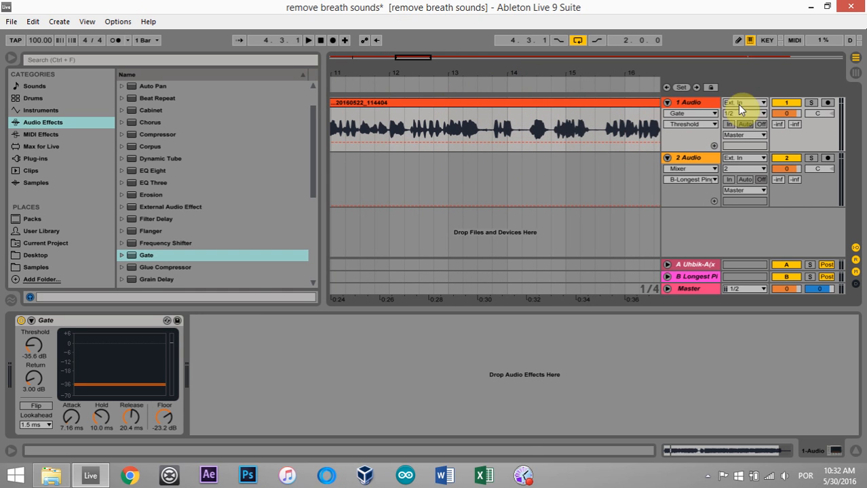
# Step: Solo the 1 Audio vocal track and adjust its neighbouring mixer control
pyautogui.click(451, 129)
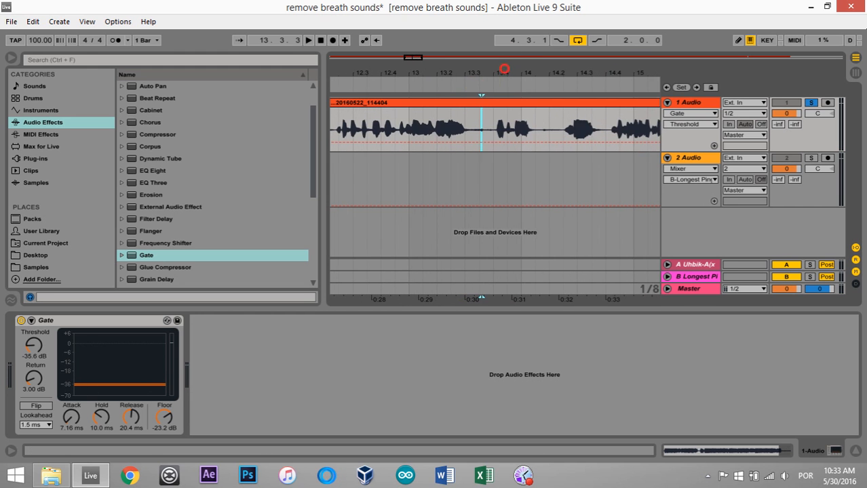
pyautogui.click(481, 128)
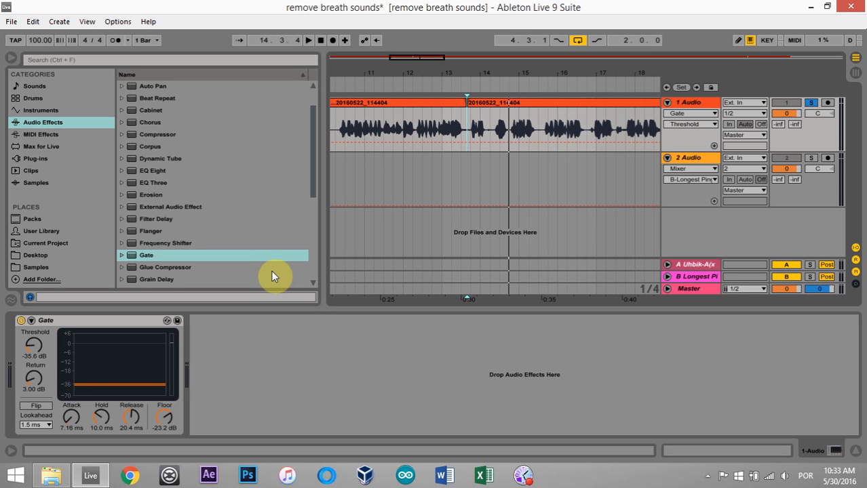
pyautogui.moveTo(665, 386)
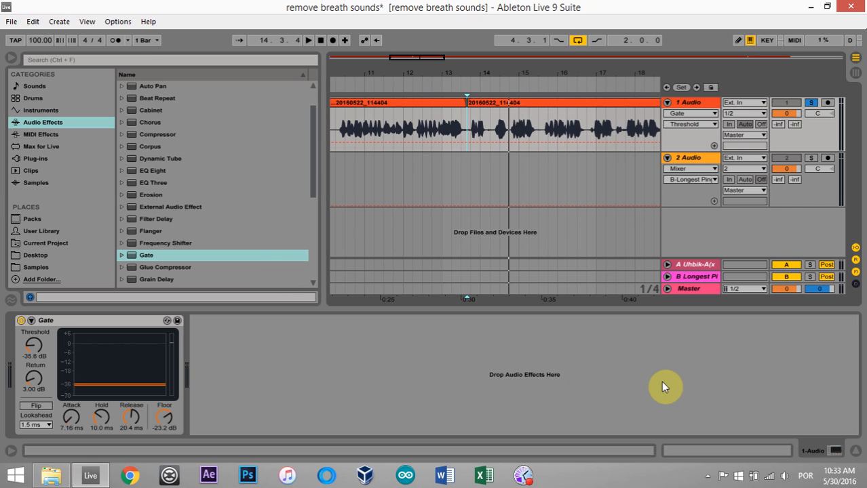